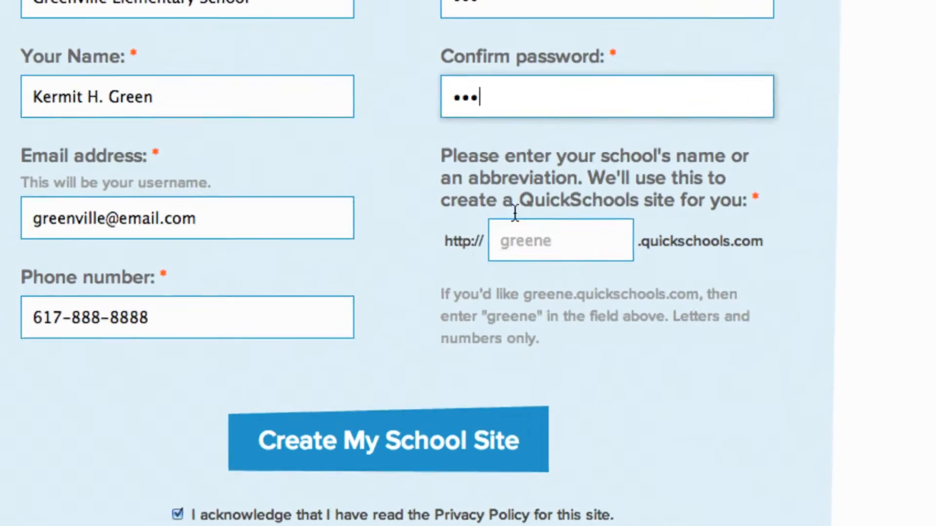
Create the school site with the chosen site name and go to its new URL
{"action": "left_click", "coordinate": [560, 240]}
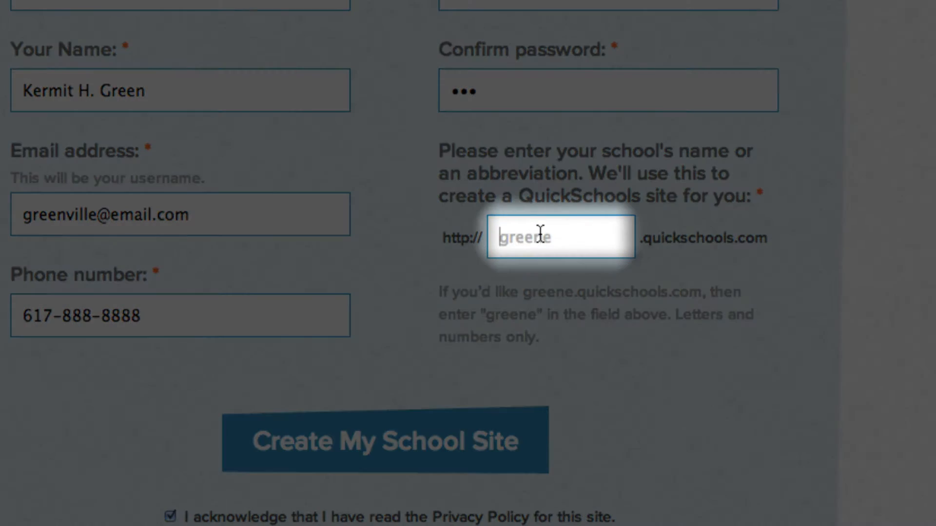
{"action": "left_click", "coordinate": [385, 441]}
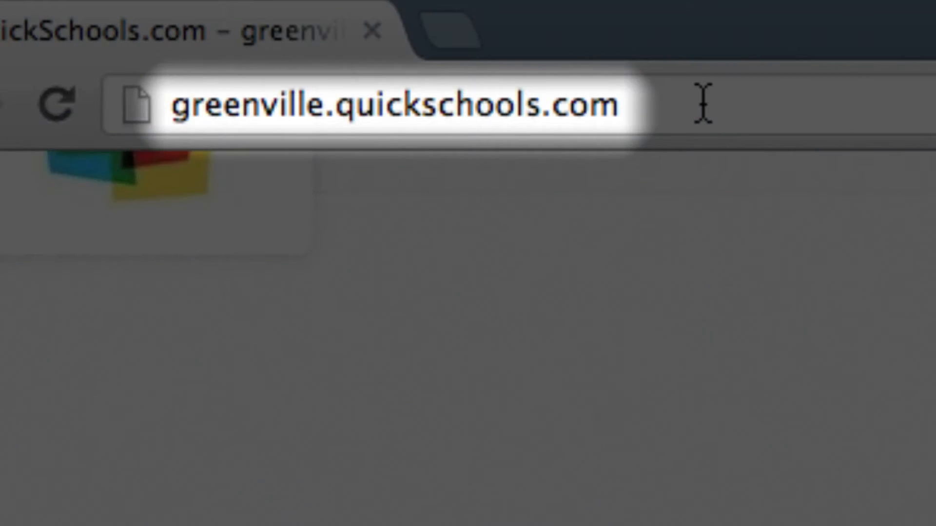
{"action": "key", "text": "Return"}
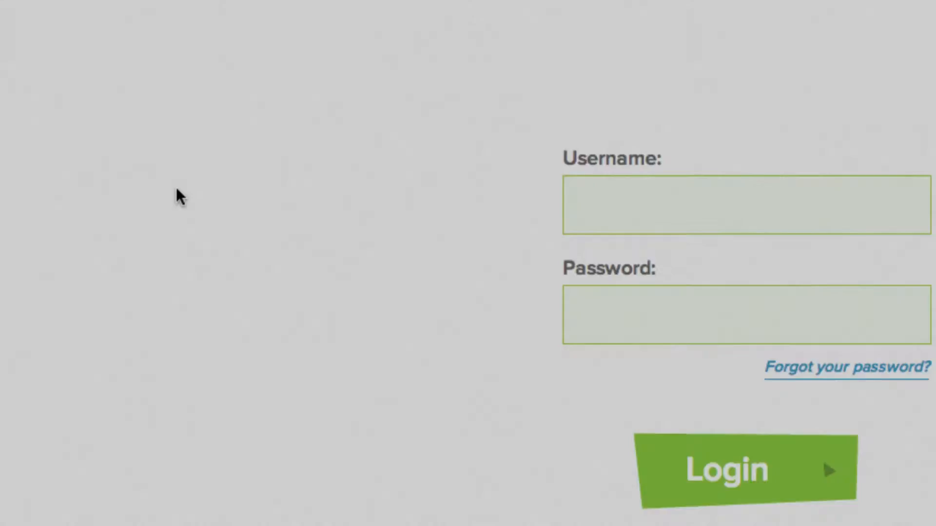
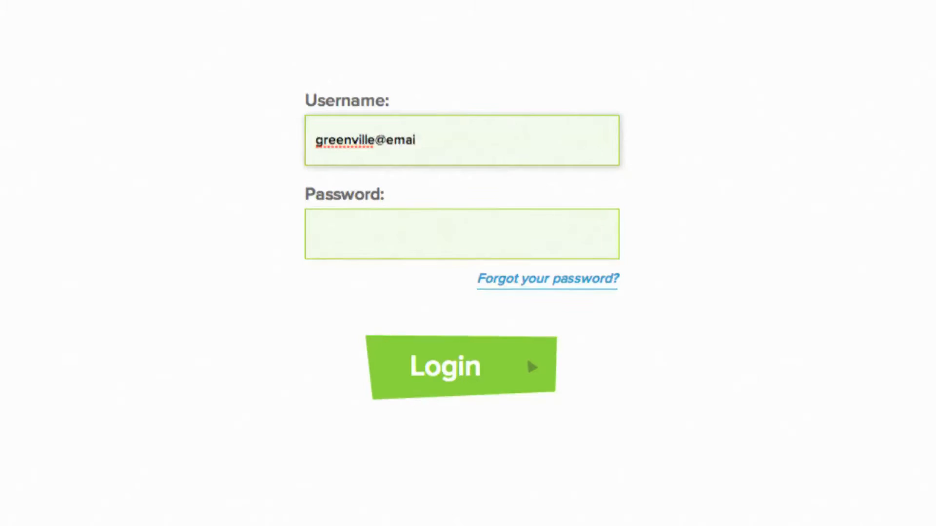
{"action": "left_click", "coordinate": [460, 366]}
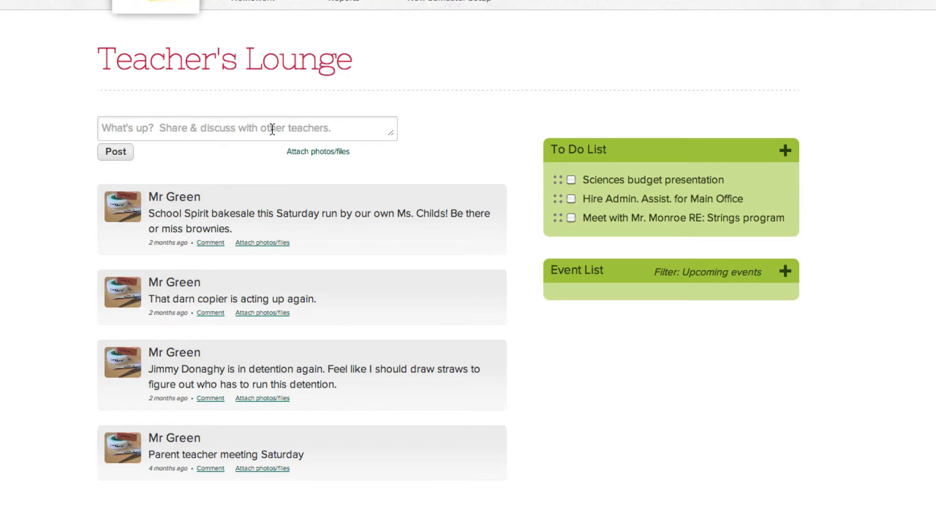
Post 'Looks like a snow day this Thursday. Ack :(' to the Teacher's Lounge feed
{"action": "type", "text": "Looks like a snow day this Thursday. Ack :("}
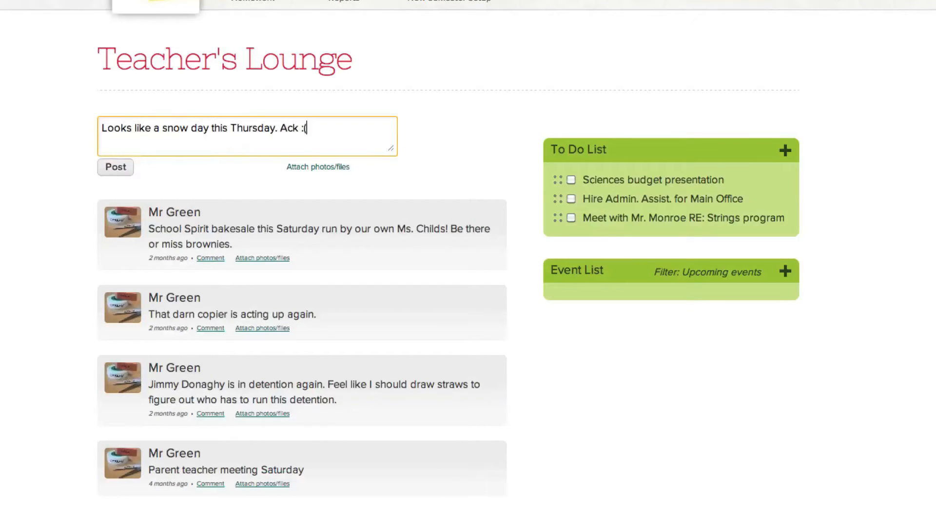
{"action": "left_click", "coordinate": [115, 167]}
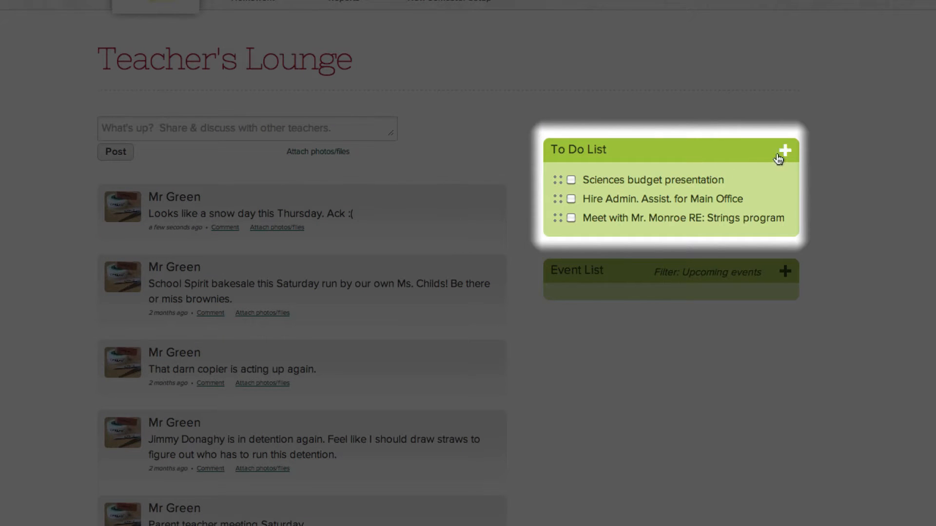
{"action": "left_click", "coordinate": [783, 150]}
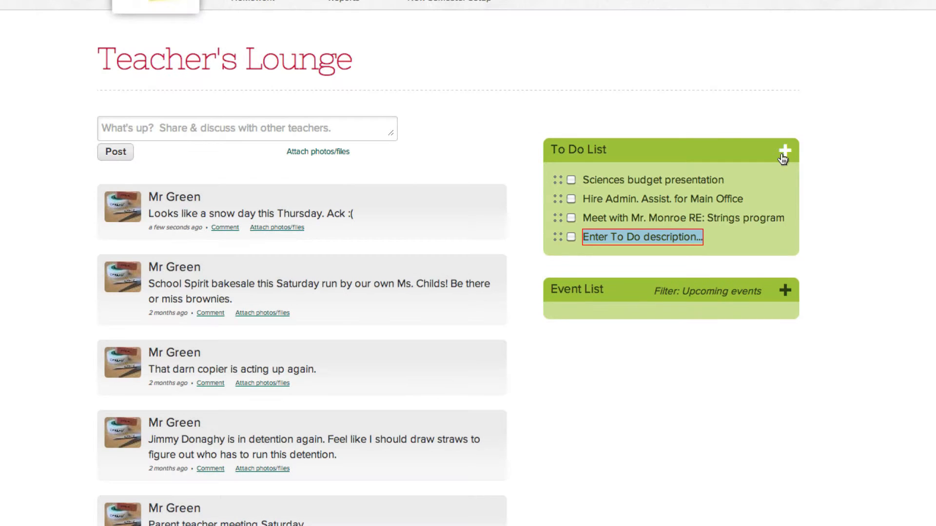
{"action": "type", "text": "order more staples"}
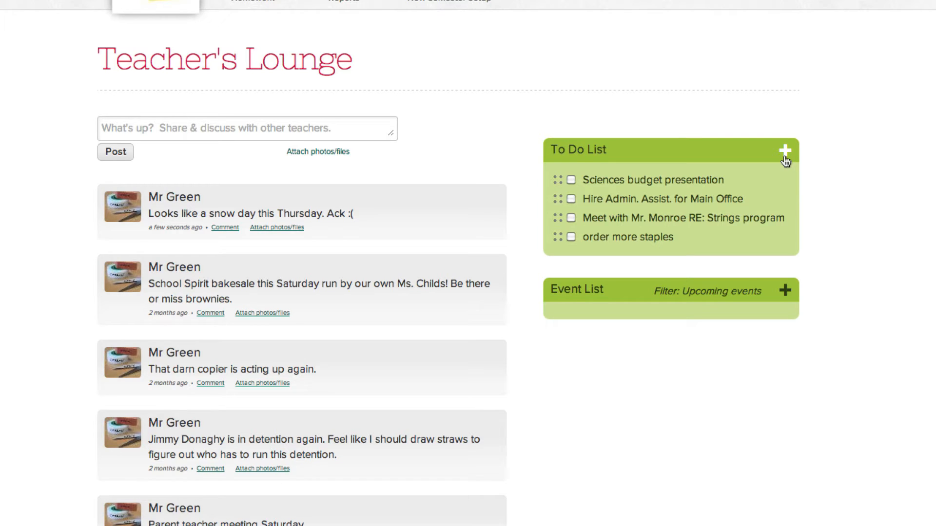
{"action": "mouse_move", "coordinate": [557, 243]}
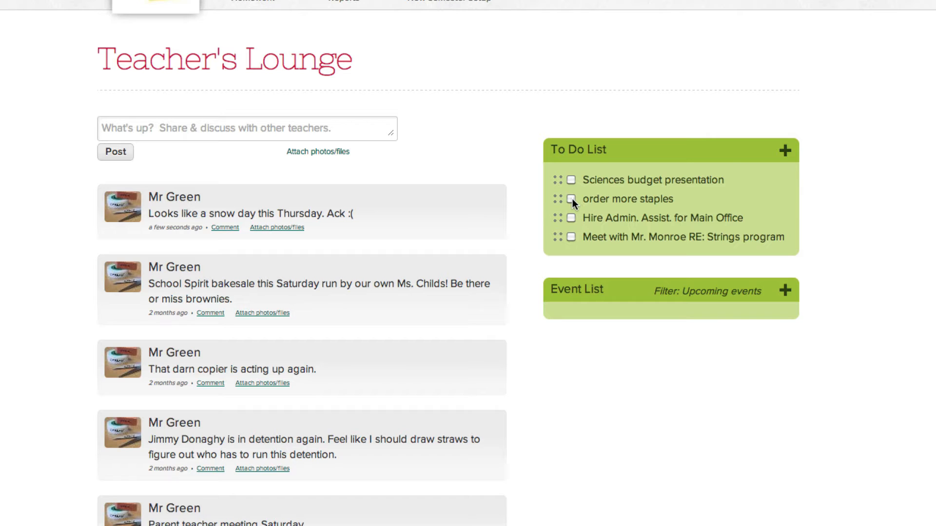
{"action": "left_click", "coordinate": [571, 199]}
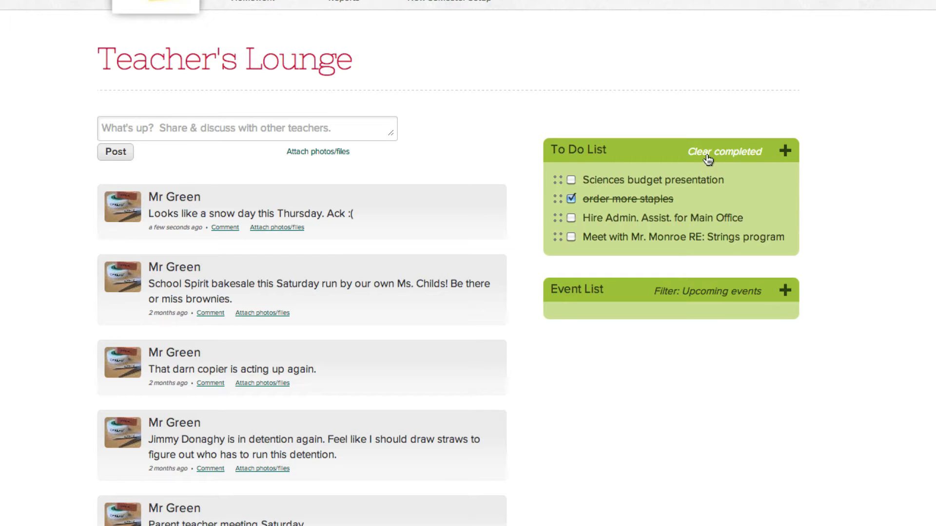
{"action": "left_click", "coordinate": [725, 151]}
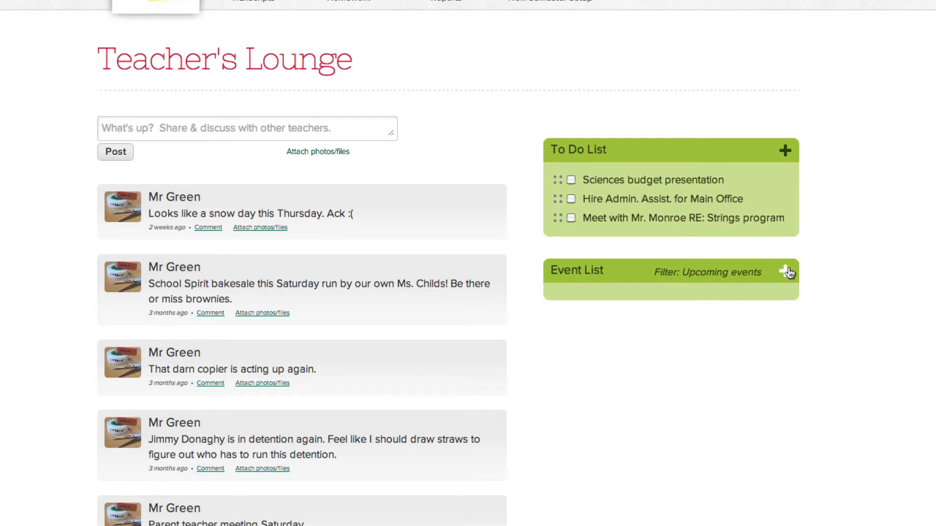
Add the event 'First teachers meeting of the 2013' on 01/09/2013, shared with Teachers & Parents
{"action": "left_click", "coordinate": [784, 272]}
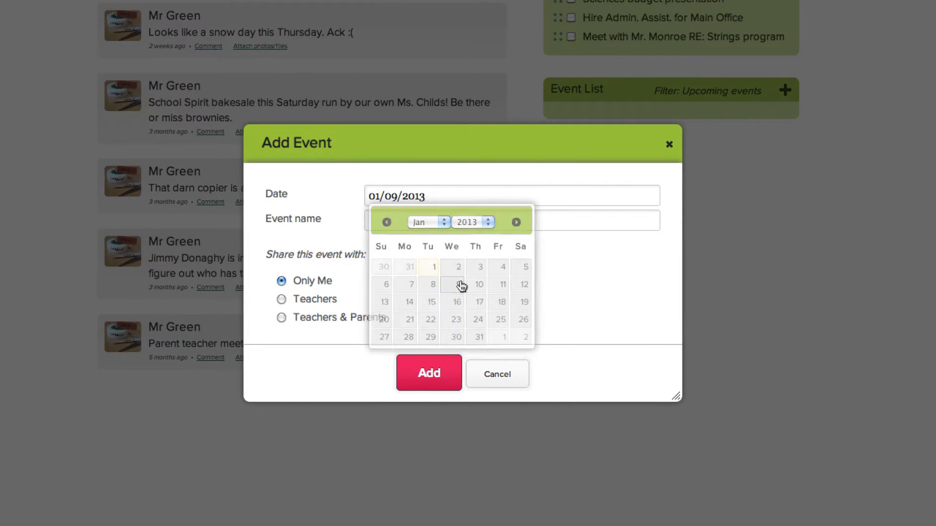
{"action": "type", "text": "First teachers meeting of the 2013"}
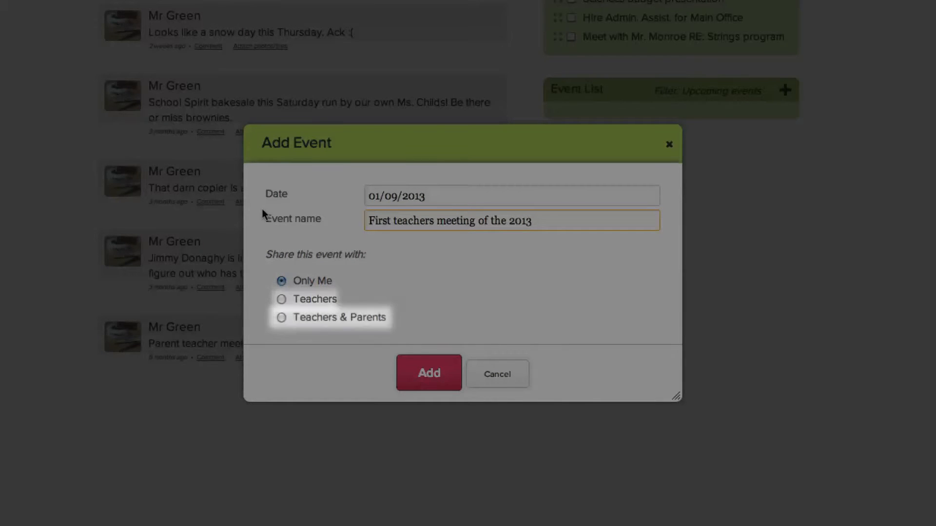
{"action": "left_click", "coordinate": [281, 317]}
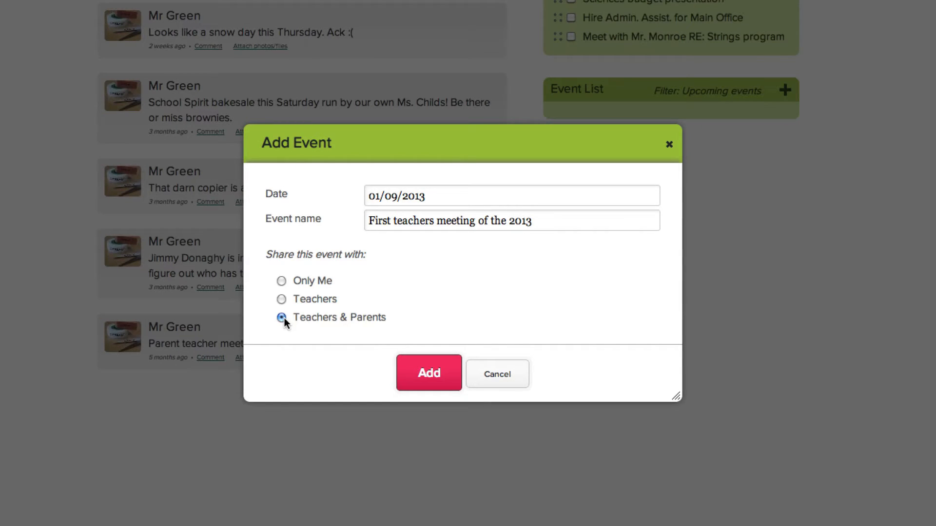
{"action": "left_click", "coordinate": [429, 372]}
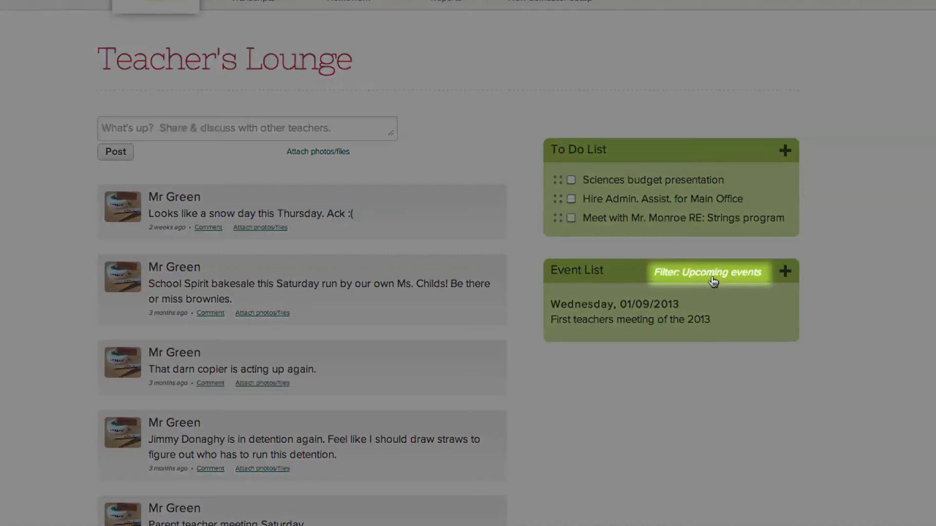
Set the event list filter to show all events
{"action": "left_click", "coordinate": [707, 273]}
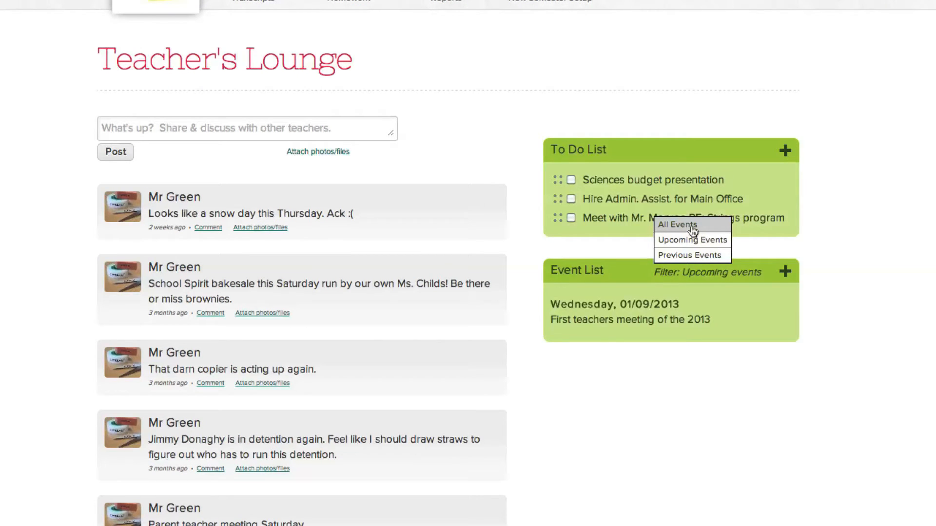
{"action": "left_click", "coordinate": [676, 225]}
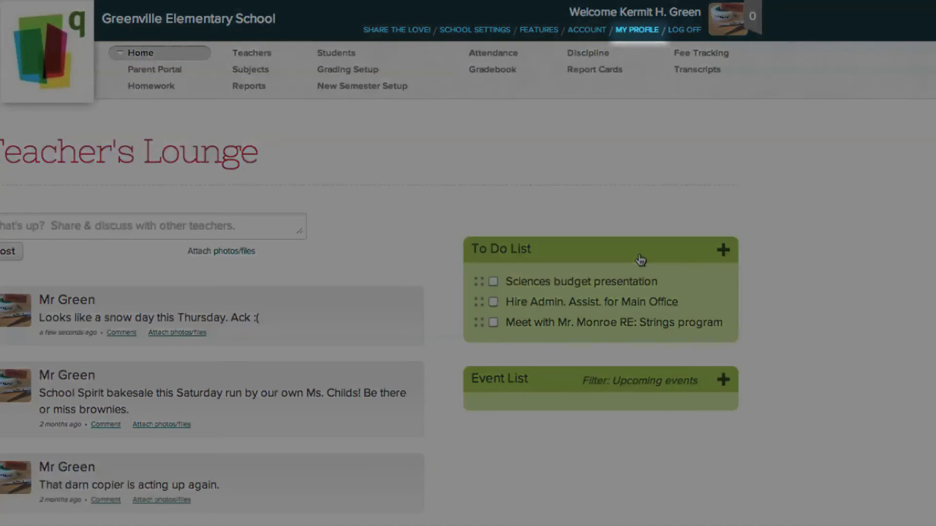
{"action": "mouse_move", "coordinate": [678, 133]}
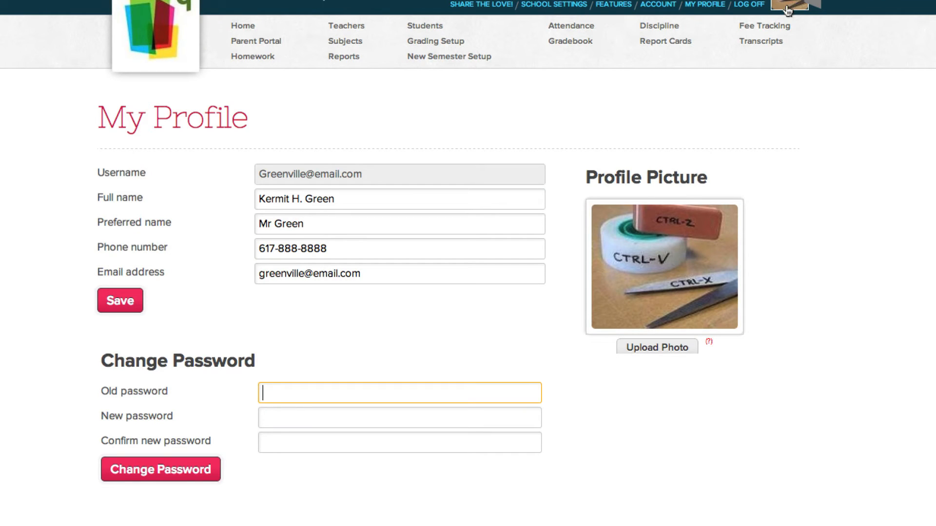
Save an updated email address in My Profile and choose a picture file for the photo
{"action": "left_click", "coordinate": [398, 273]}
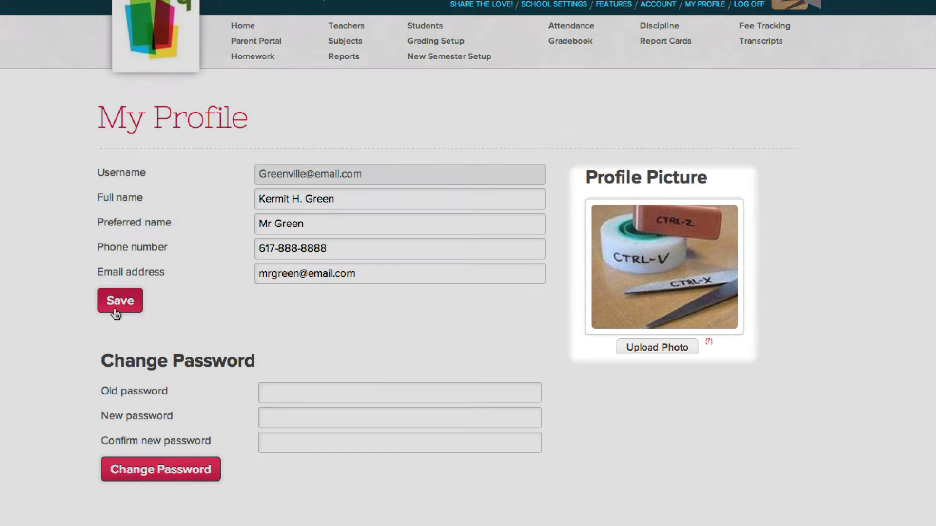
{"action": "left_click", "coordinate": [656, 347]}
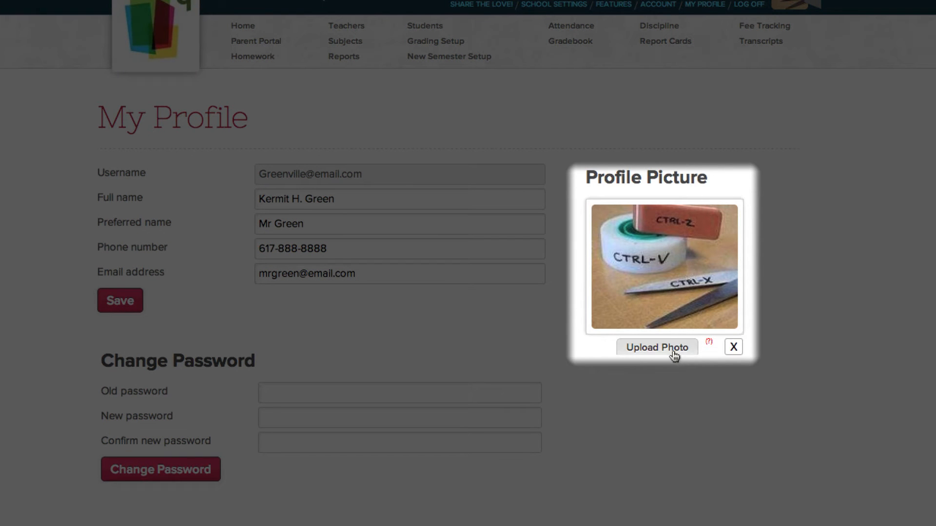
{"action": "left_click", "coordinate": [656, 347]}
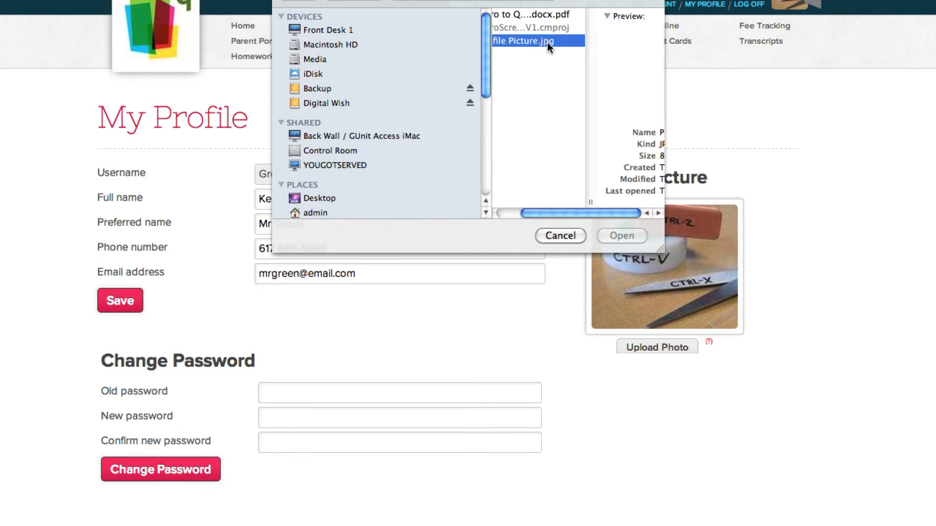
{"action": "left_click", "coordinate": [620, 236]}
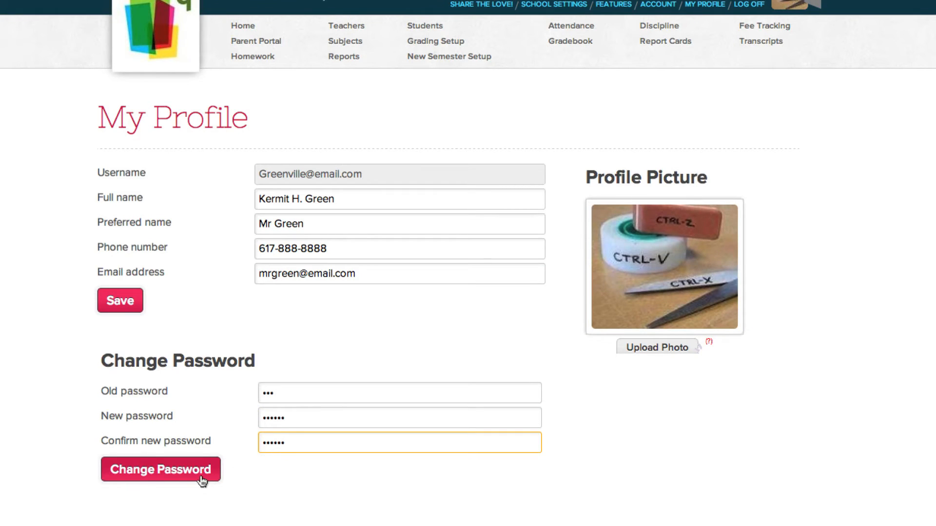
Change the account password and dismiss the success confirmation
{"action": "left_click", "coordinate": [161, 469]}
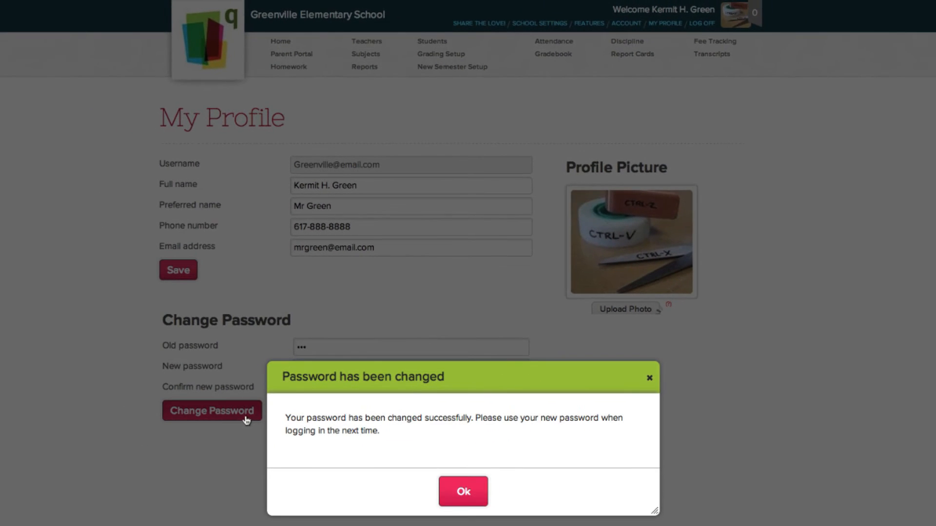
{"action": "left_click", "coordinate": [462, 491]}
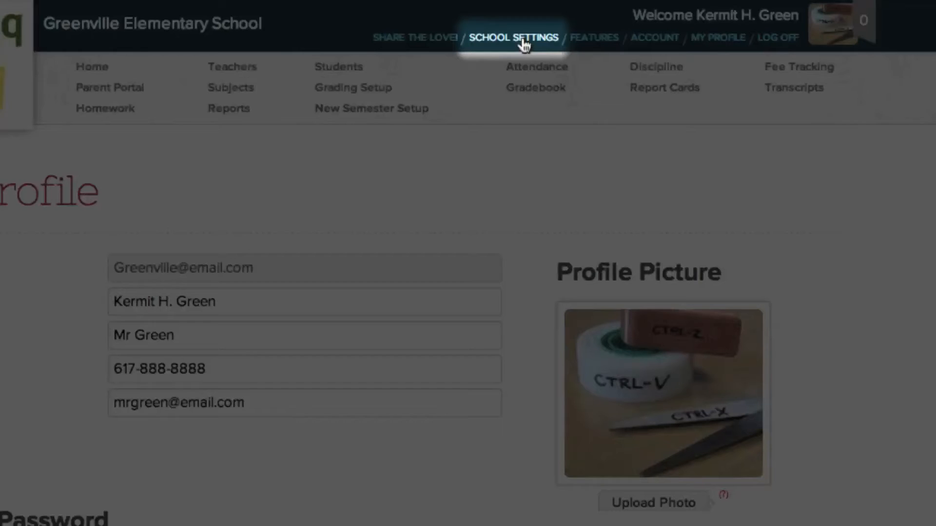
Review the school name, address and phone fields on the School Settings page
{"action": "left_click", "coordinate": [512, 38]}
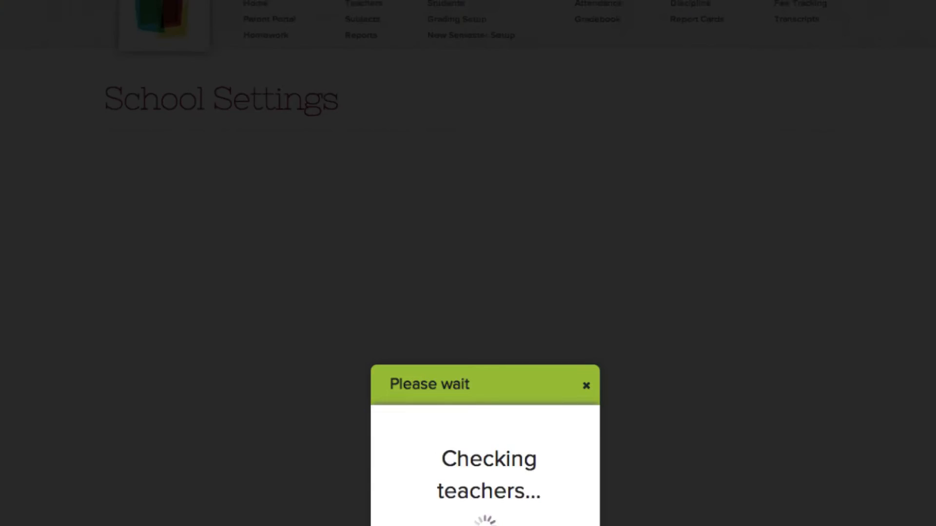
{"action": "left_click", "coordinate": [586, 386]}
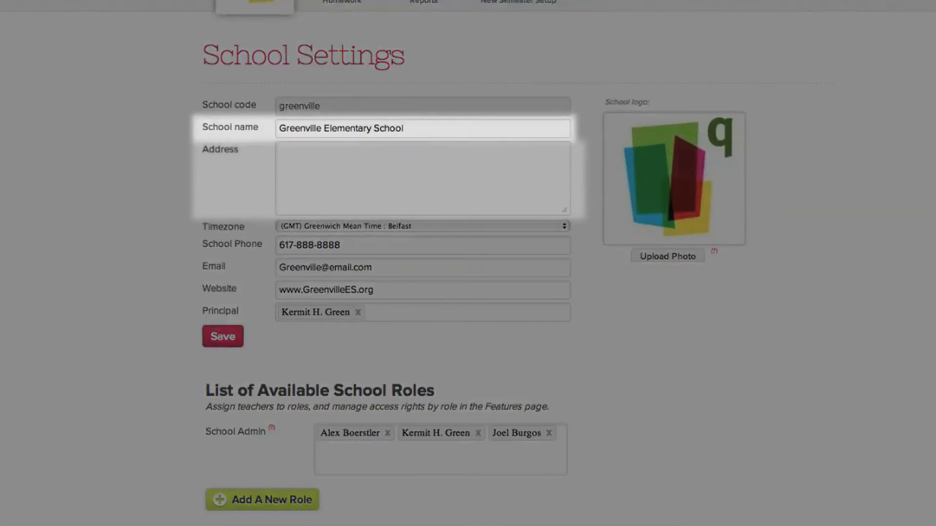
{"action": "left_click", "coordinate": [423, 245]}
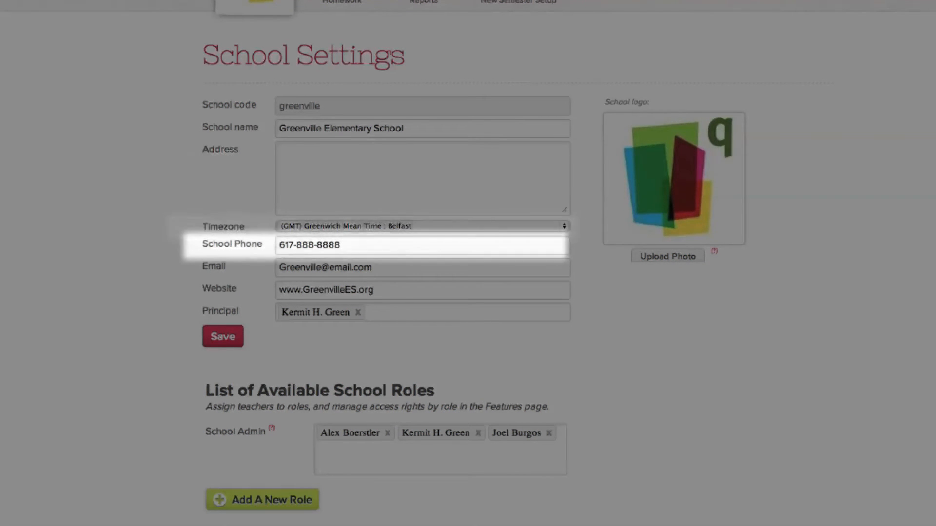
{"action": "left_click", "coordinate": [422, 267]}
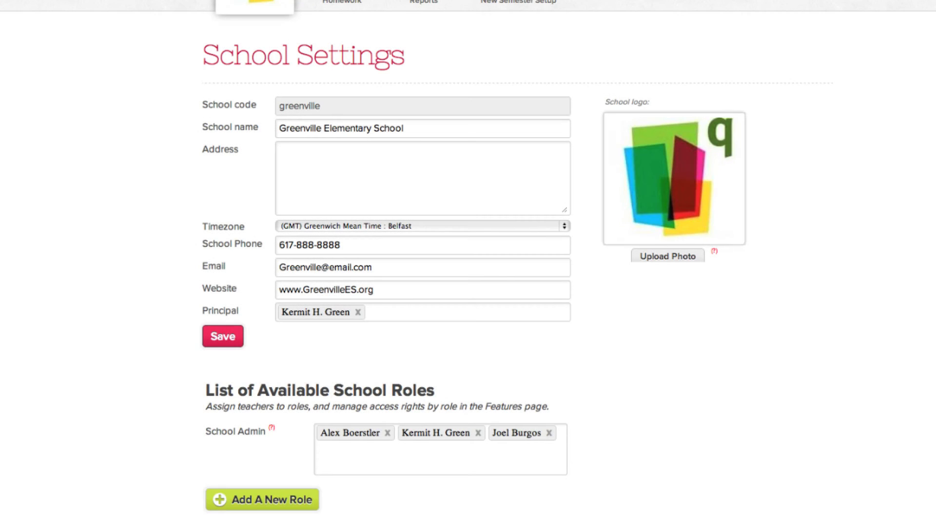
Add Mrs Green to the School Admin role by searching 'mrs'
{"action": "left_click", "coordinate": [439, 453]}
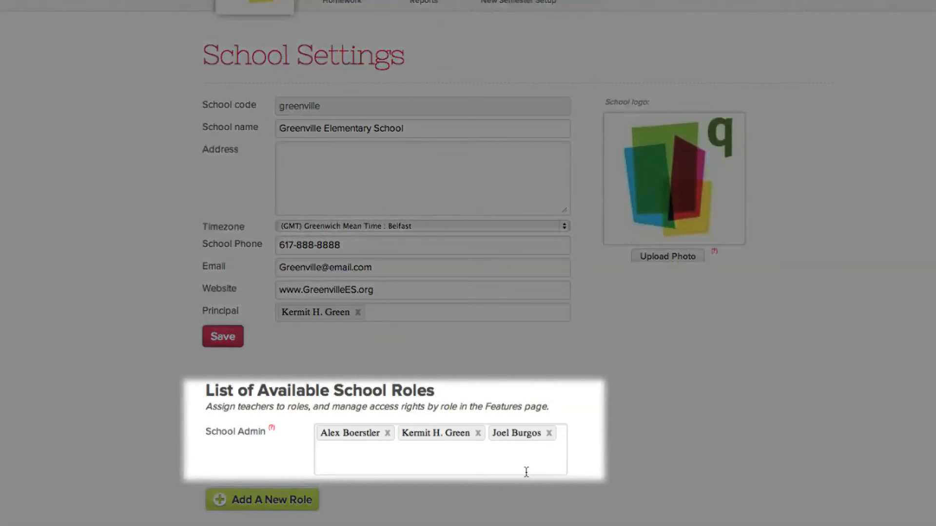
{"action": "left_click", "coordinate": [439, 450]}
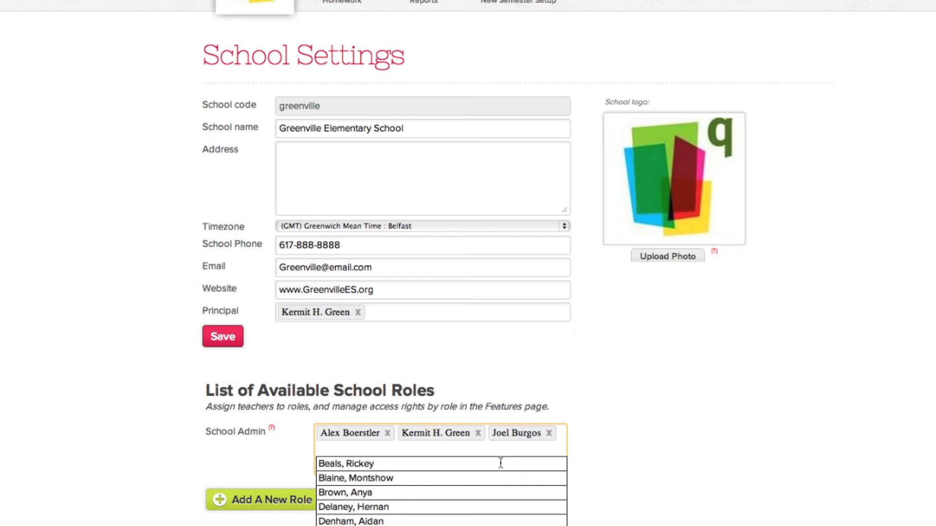
{"action": "type", "text": "mrs"}
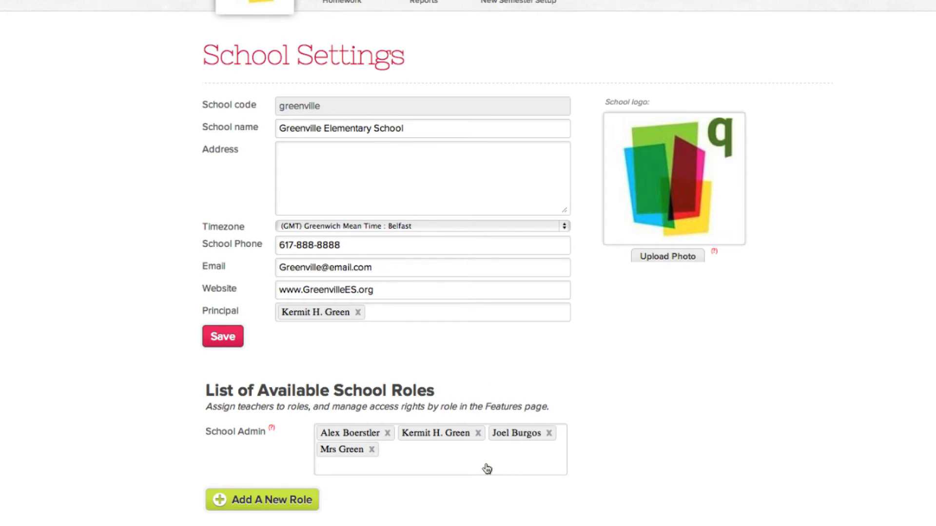
{"action": "left_click", "coordinate": [261, 500]}
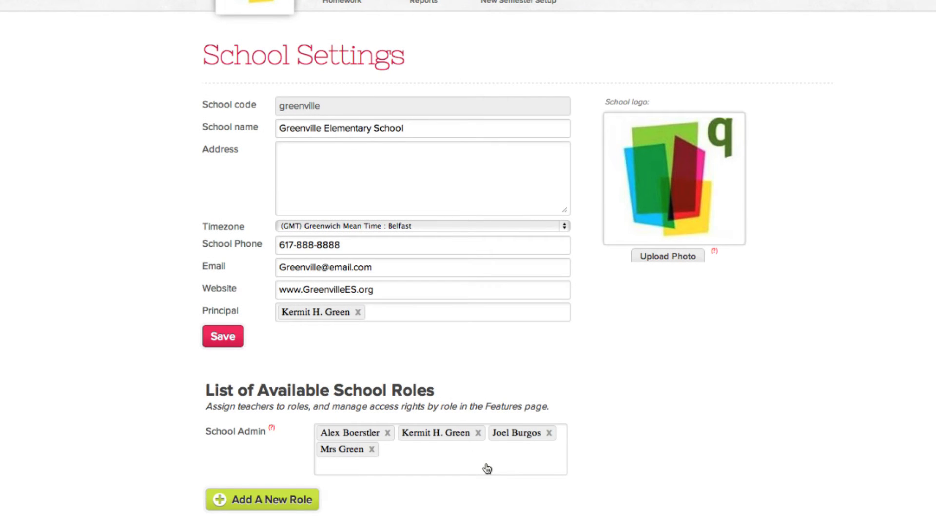
{"action": "scroll", "scroll_direction": "up", "scroll_amount": 3}
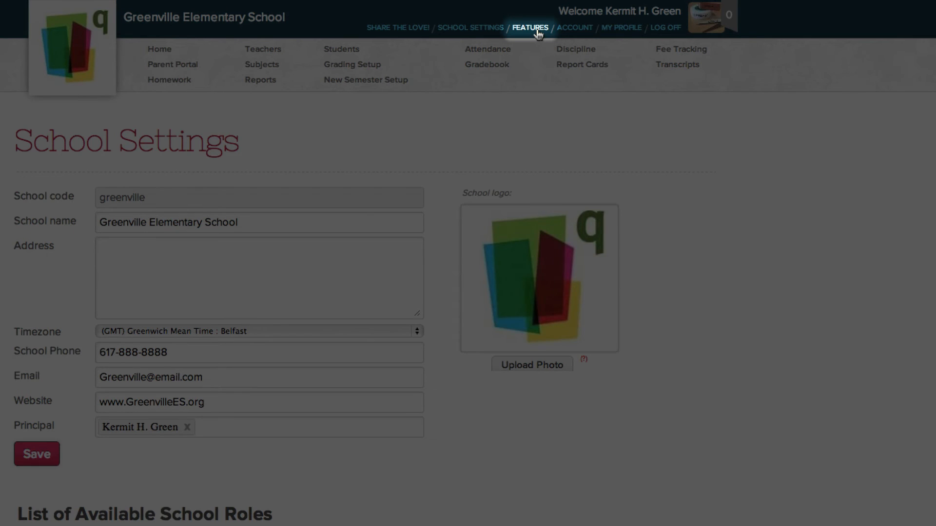
Review the Apollo plan features and the Attendance configuration, cancelling without changes
{"action": "left_click", "coordinate": [529, 27]}
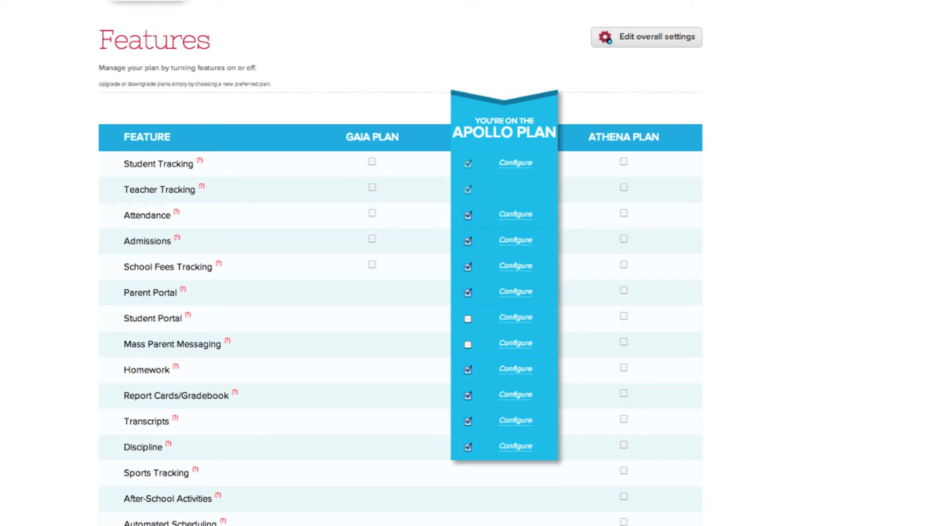
{"action": "mouse_move", "coordinate": [388, 96]}
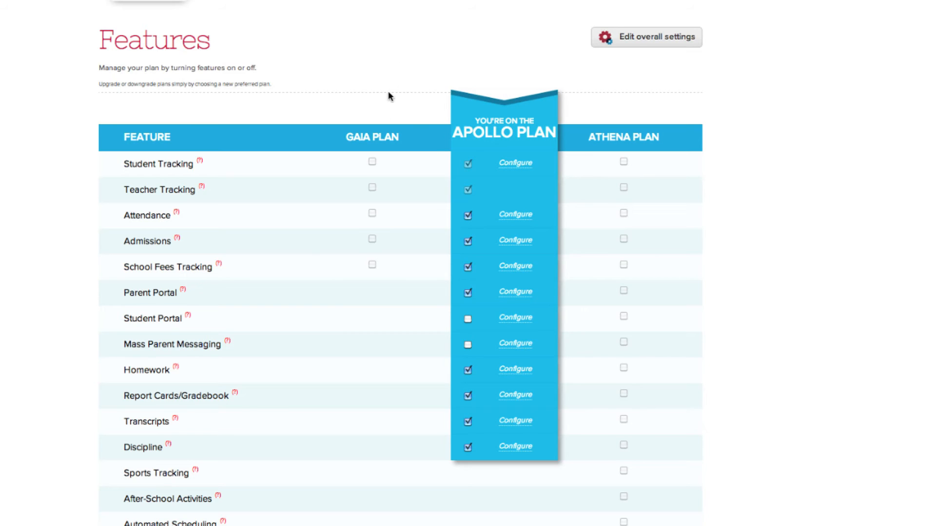
{"action": "mouse_move", "coordinate": [498, 170]}
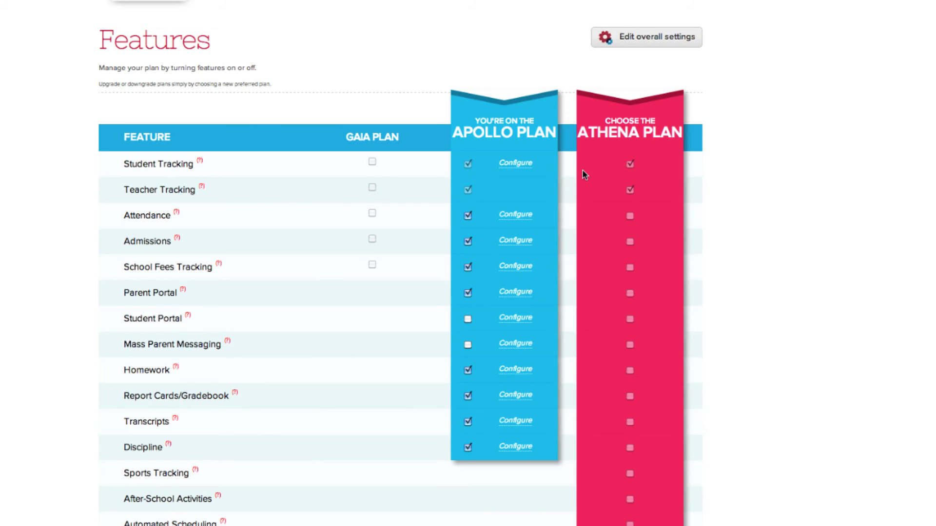
{"action": "left_click", "coordinate": [514, 214]}
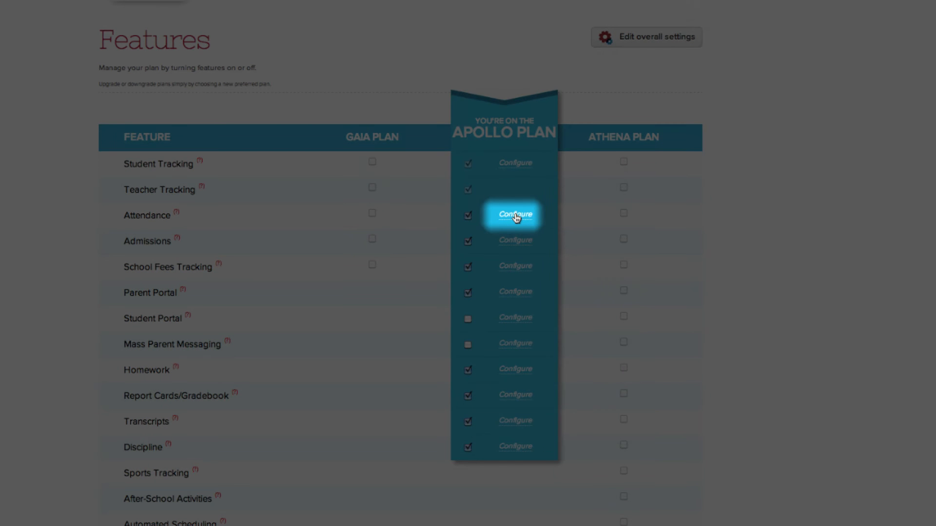
{"action": "left_click", "coordinate": [513, 214]}
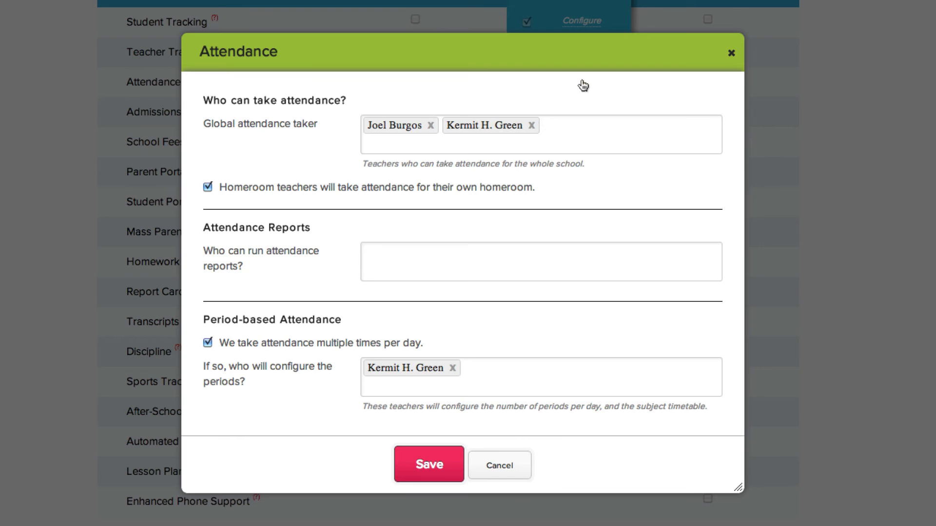
{"action": "mouse_move", "coordinate": [589, 105]}
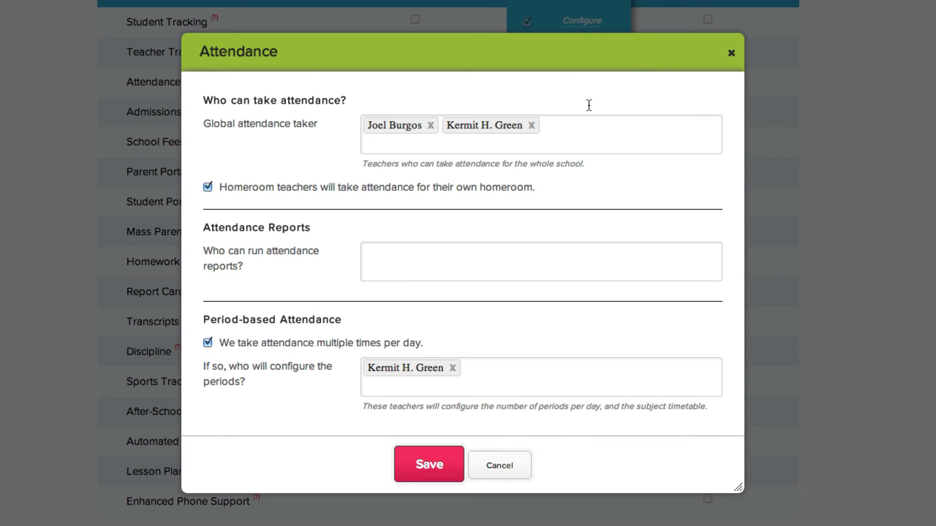
{"action": "left_click", "coordinate": [429, 463]}
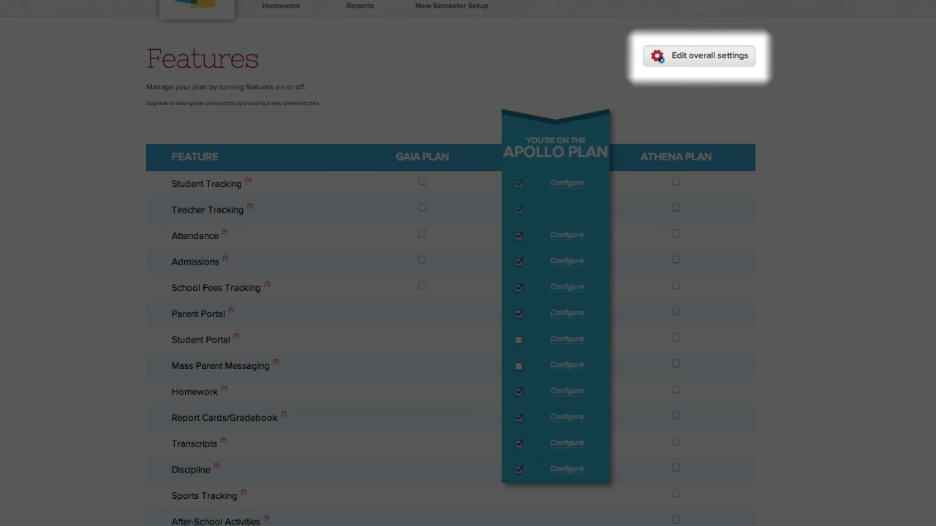
{"action": "mouse_move", "coordinate": [700, 65]}
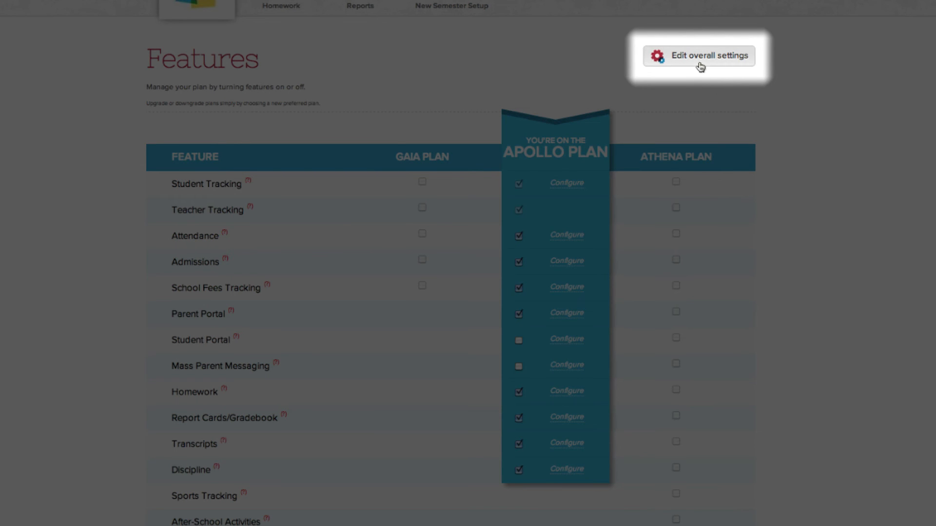
Review the Overall Settings dialog and save, keeping US-style configuration and the discussion lounge
{"action": "left_click", "coordinate": [699, 54]}
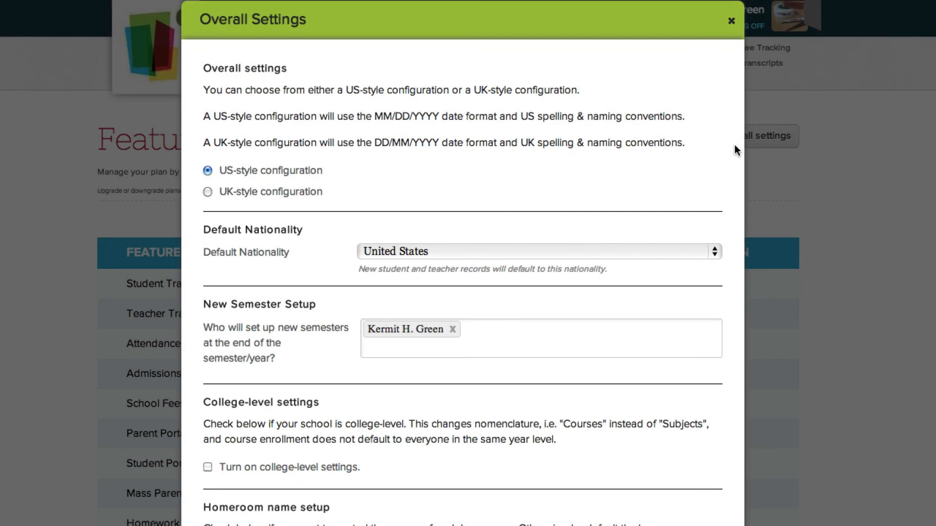
{"action": "scroll", "scroll_direction": "down", "scroll_amount": 3}
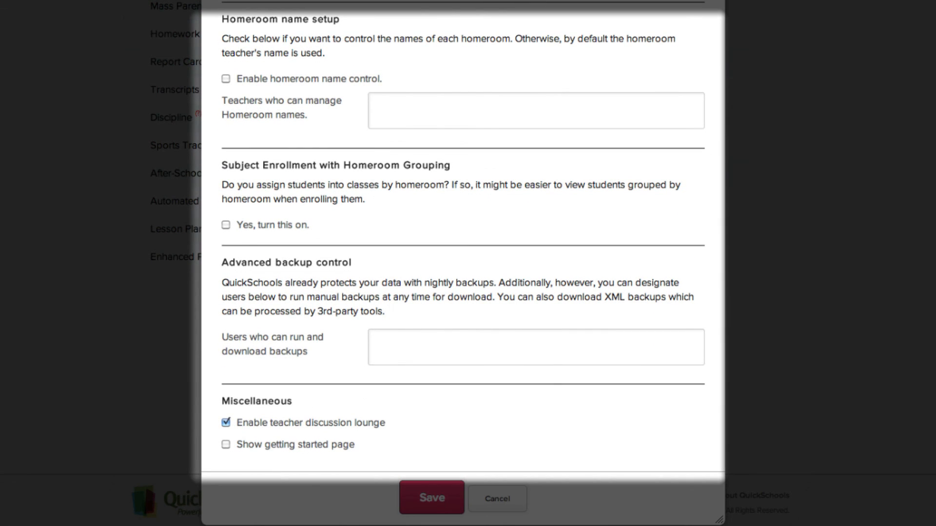
{"action": "left_click", "coordinate": [431, 498]}
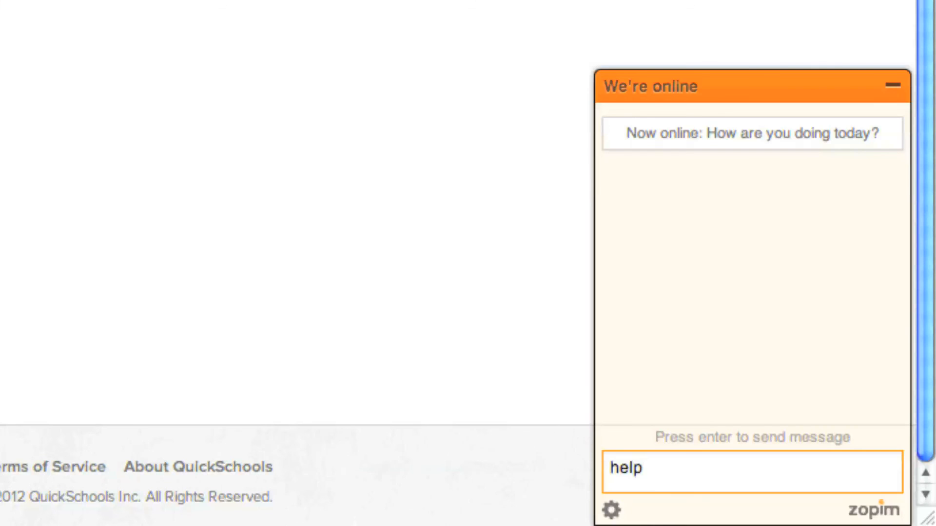
Send the 'help' message in the Zopim live support chat
{"action": "key", "text": "Return"}
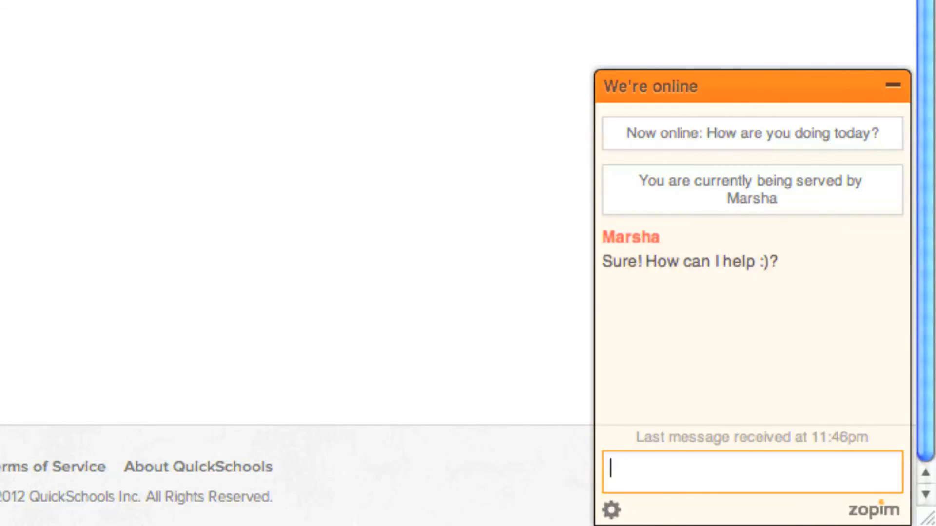